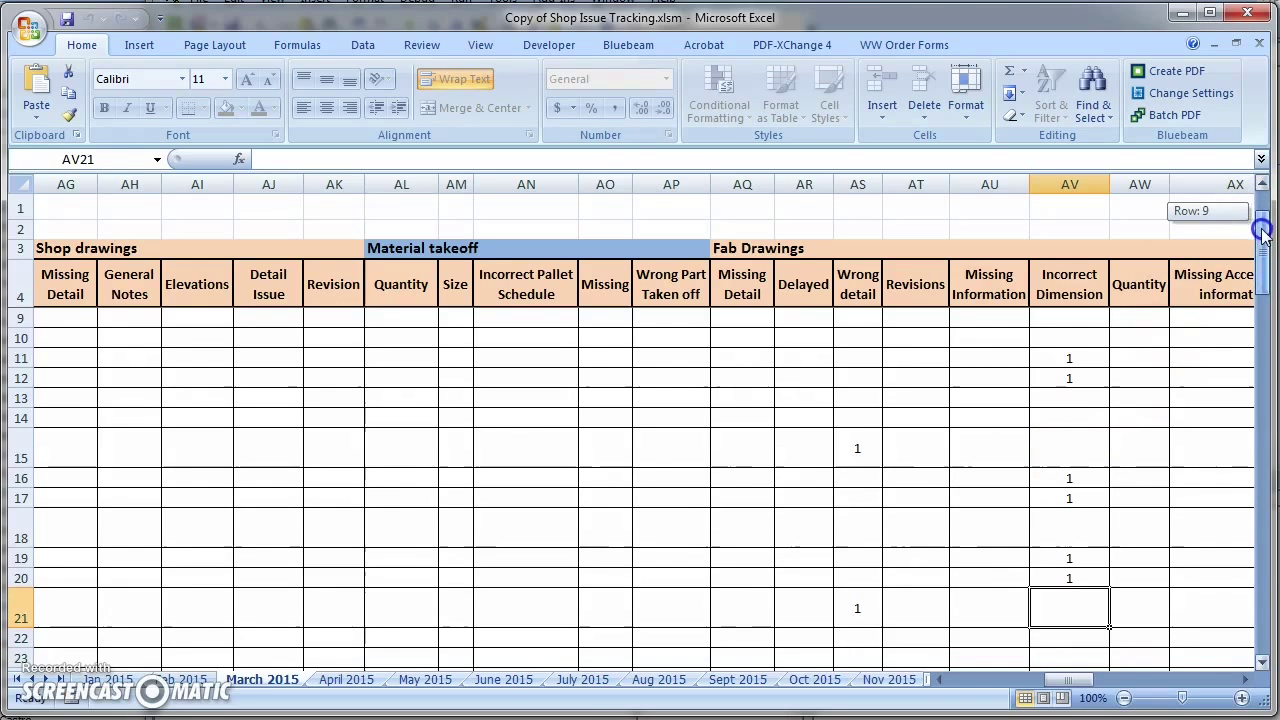
Step: Enter 10 in the March 2015 Incorrect Dimension cells AV11, AV12, AV16 and AV17
text(10)
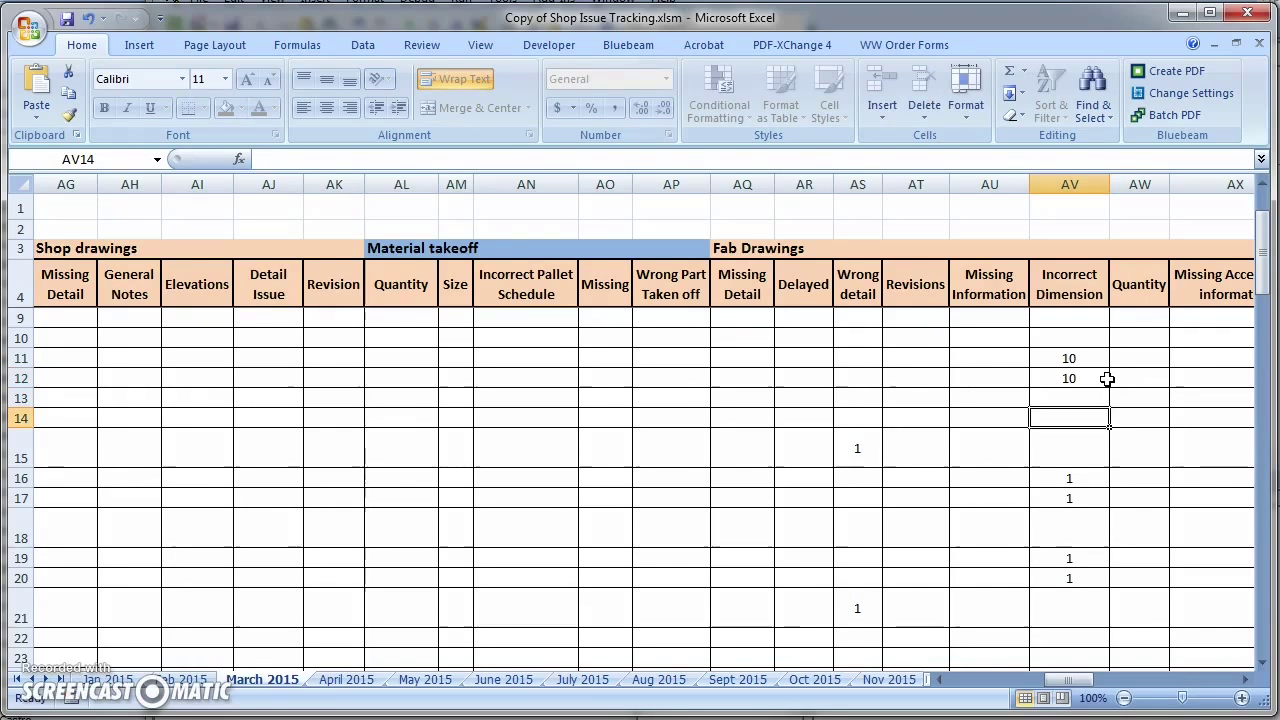
text(10)
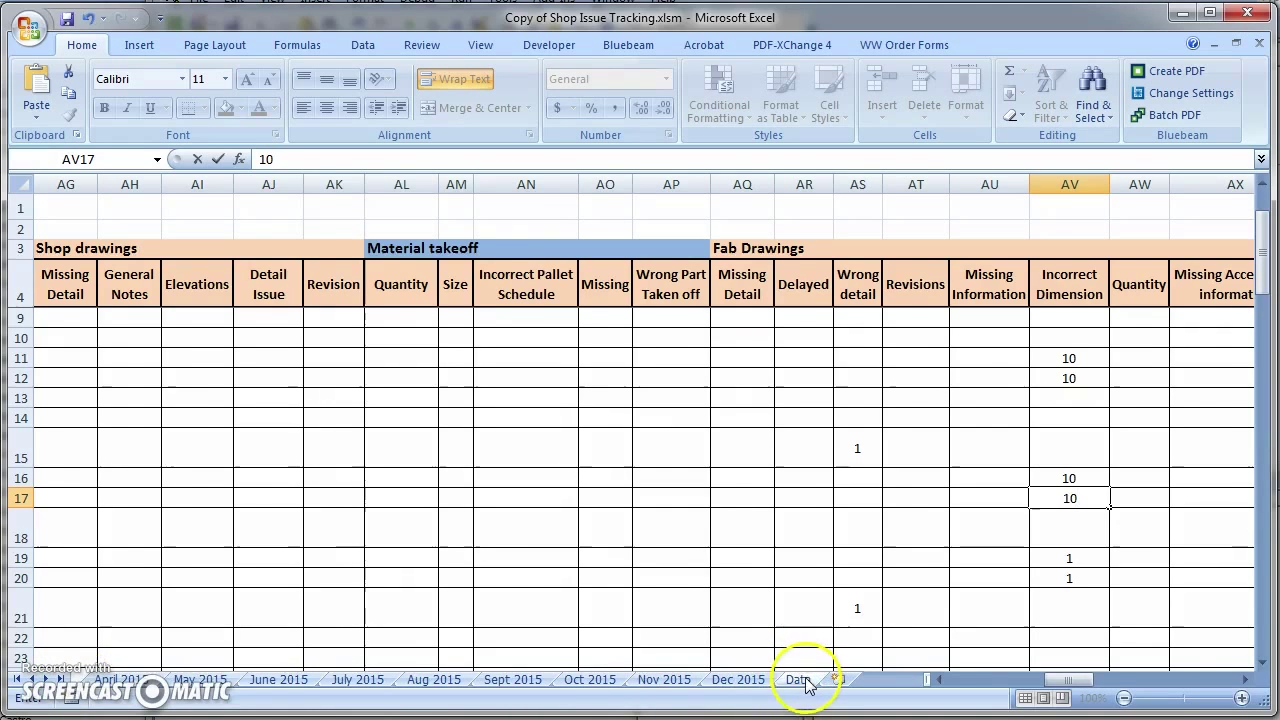
Step: Switch to the Data sheet, then open its code from the Developer tab's Visual Basic
click(797, 679)
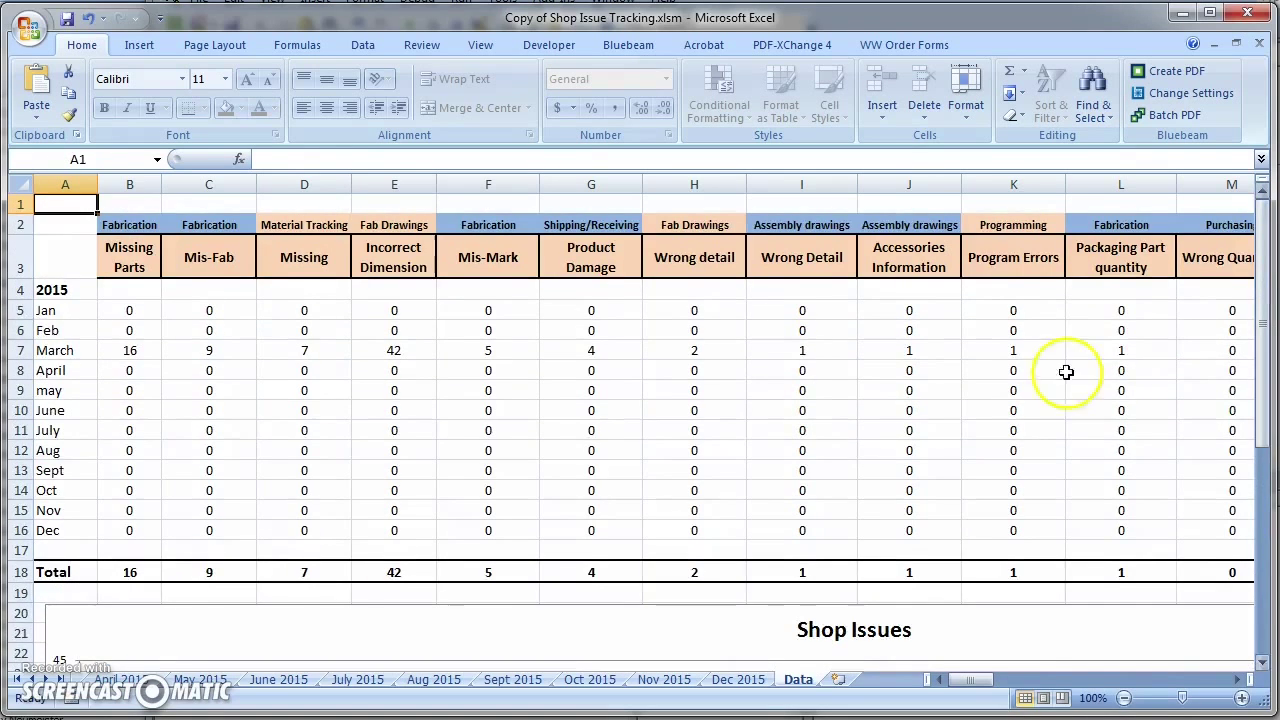
mouse_move(463, 224)
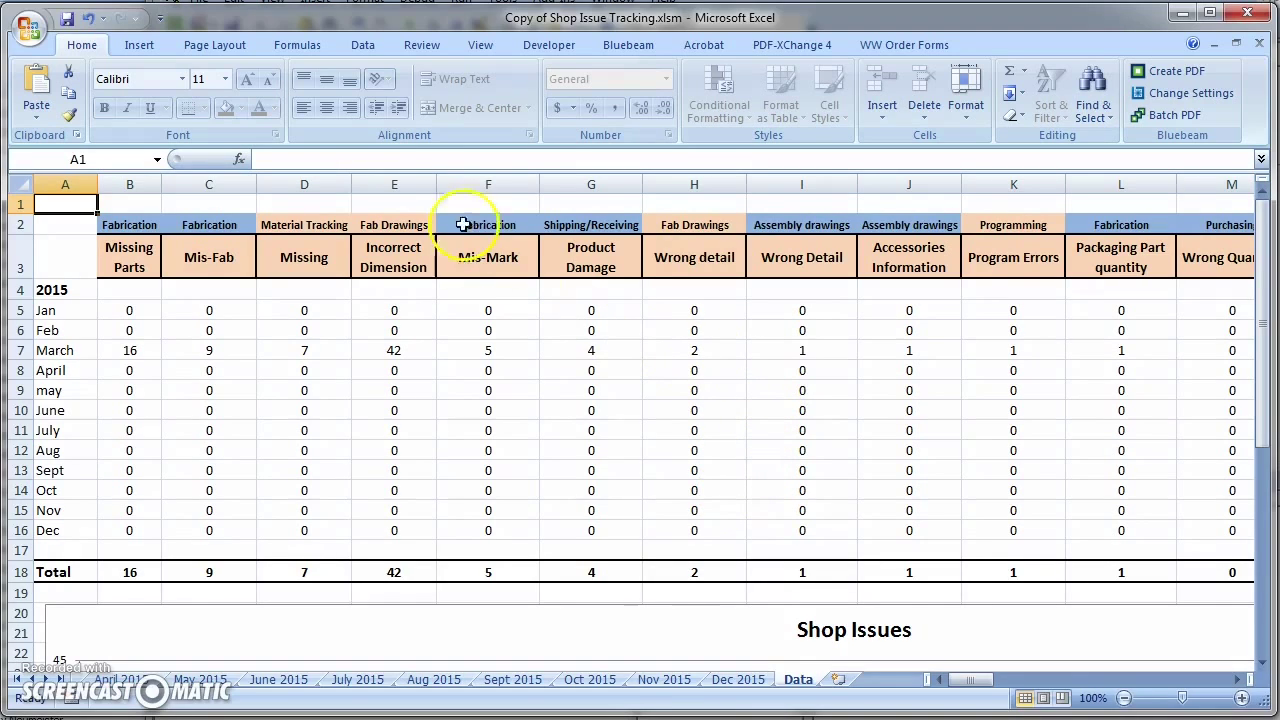
click(548, 44)
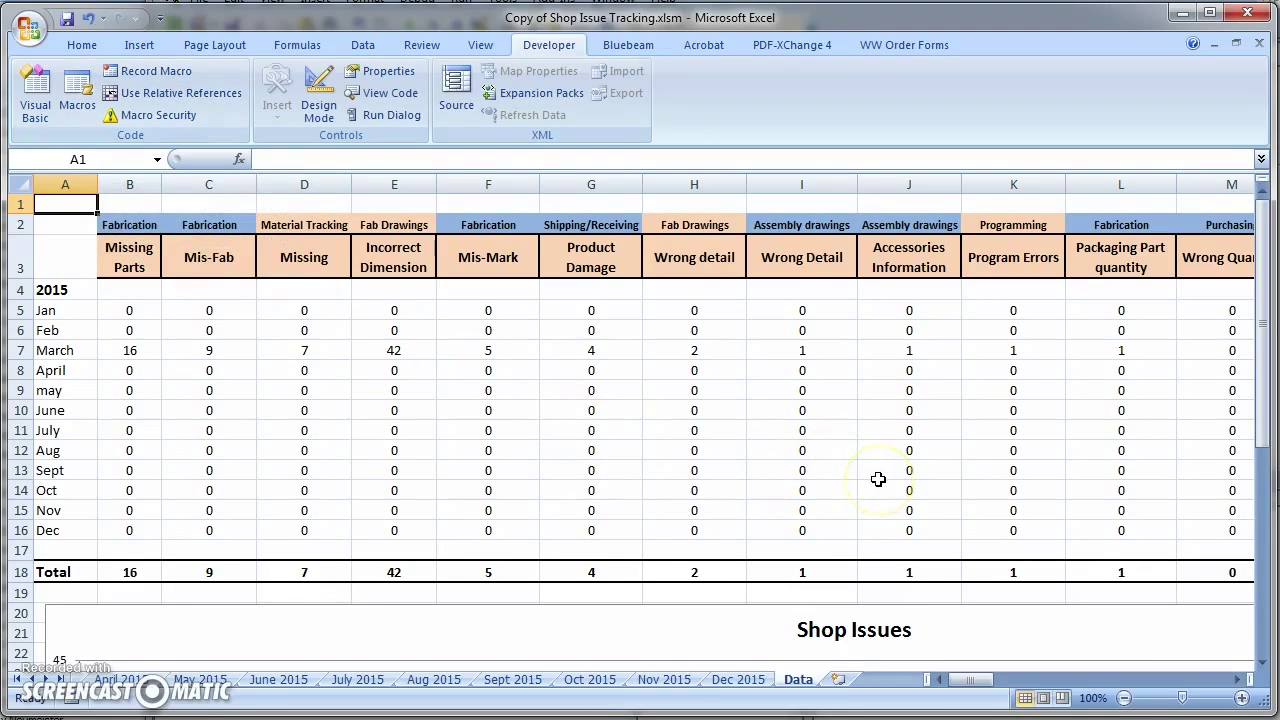
mouse_move(858, 416)
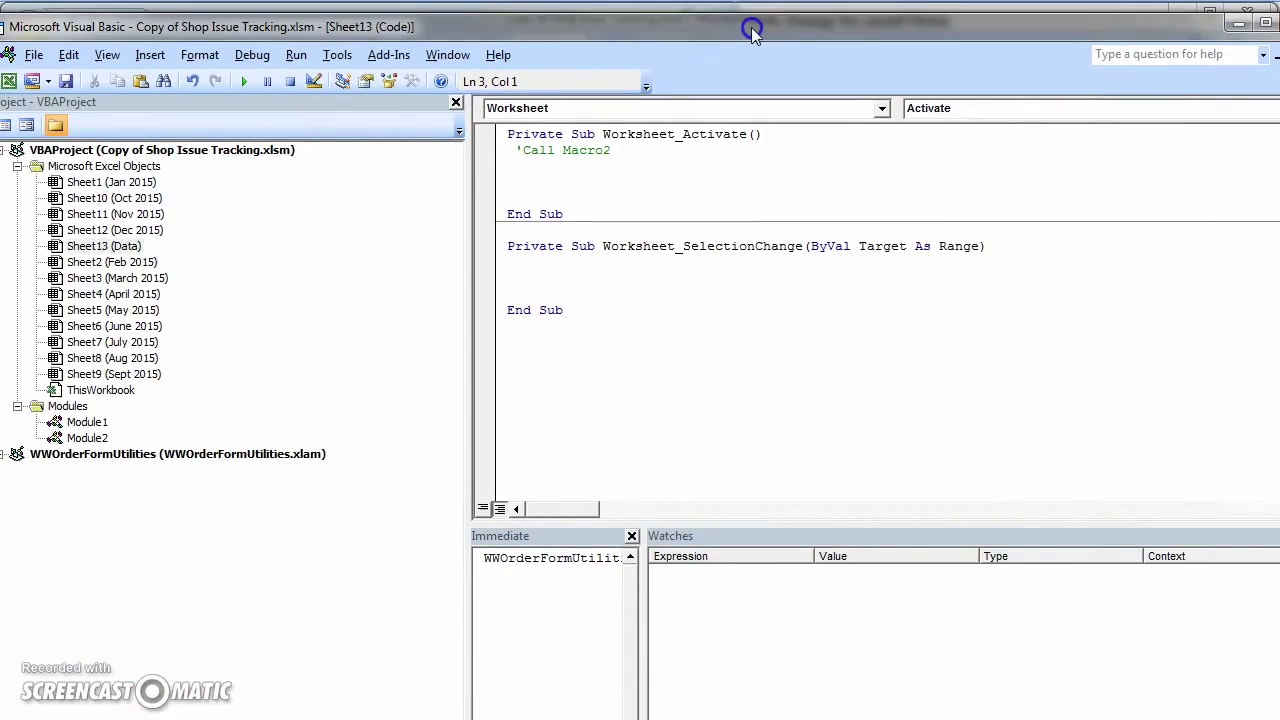
click(103, 245)
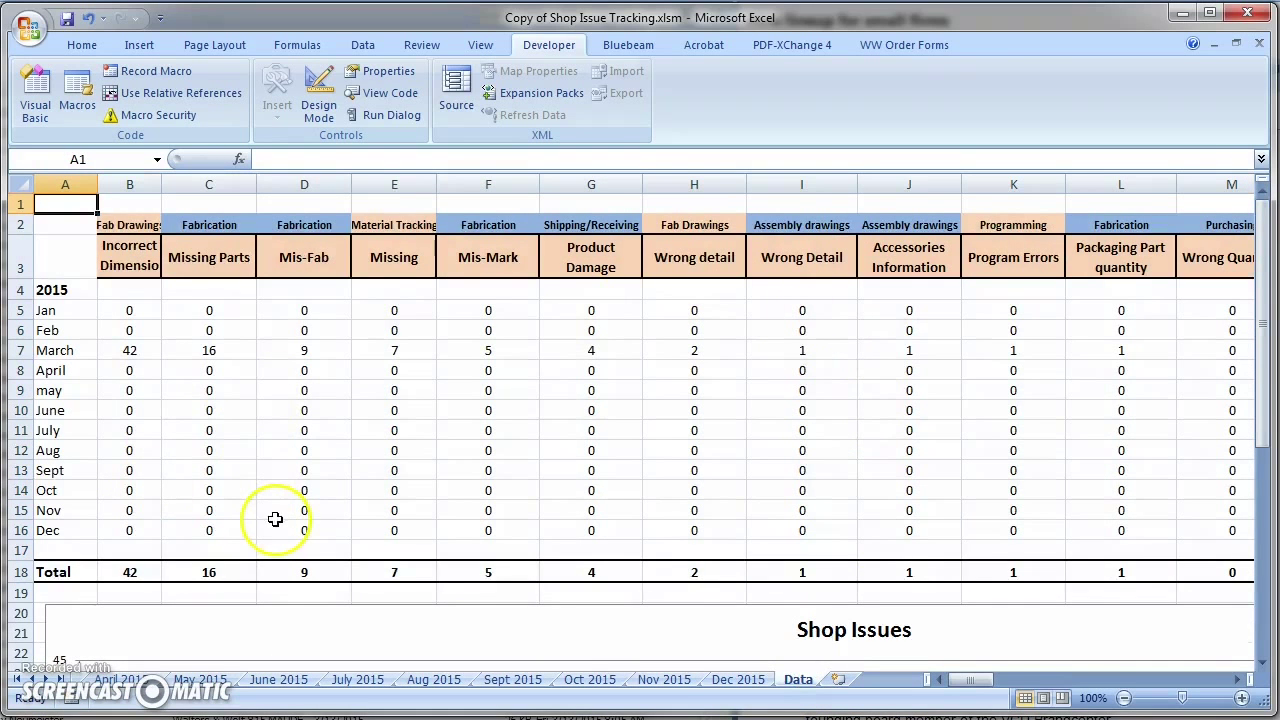
mouse_move(1075, 342)
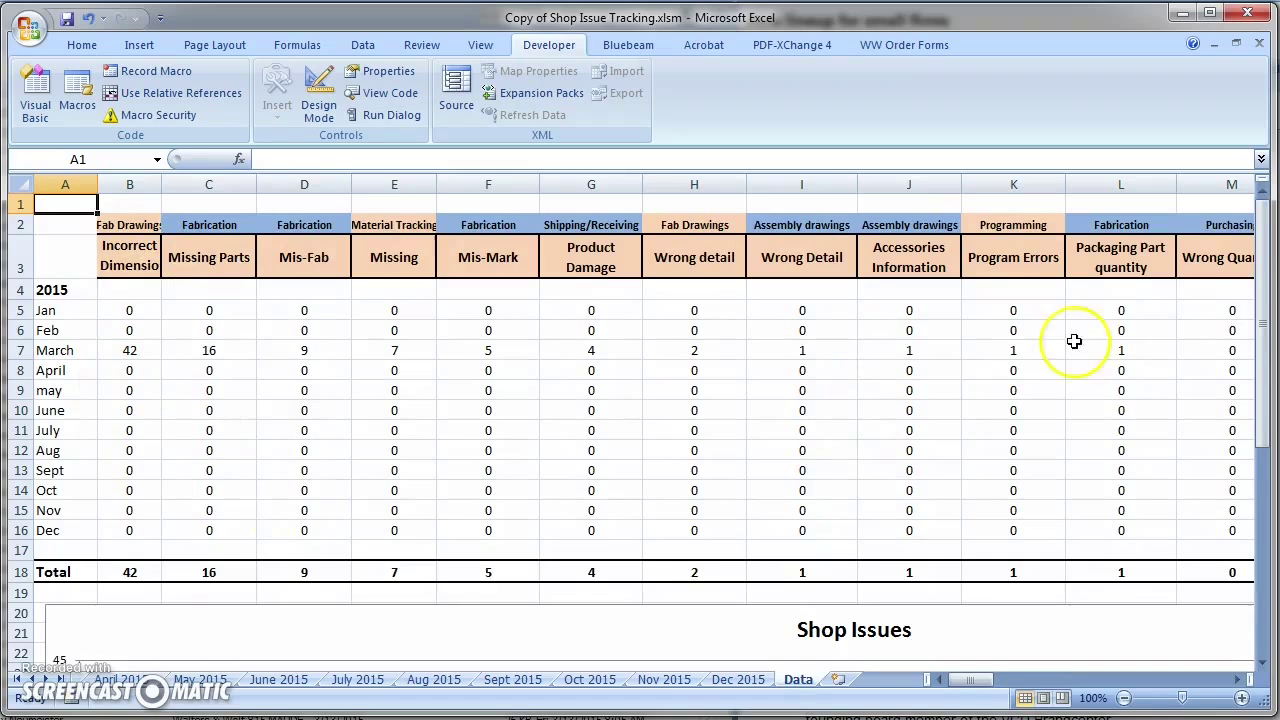
Step: Return to the Data sheet to check the re-sorted totals and the Shop Issues chart
scroll(down, 3)
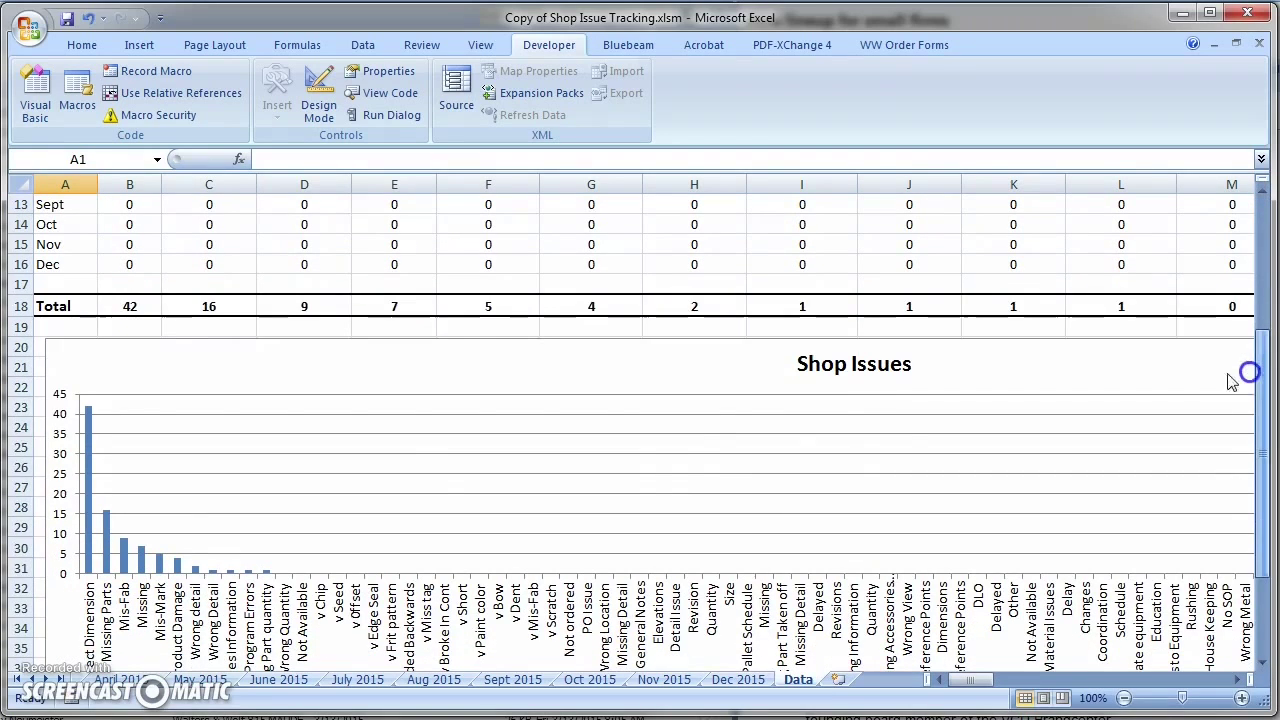
mouse_move(256, 548)
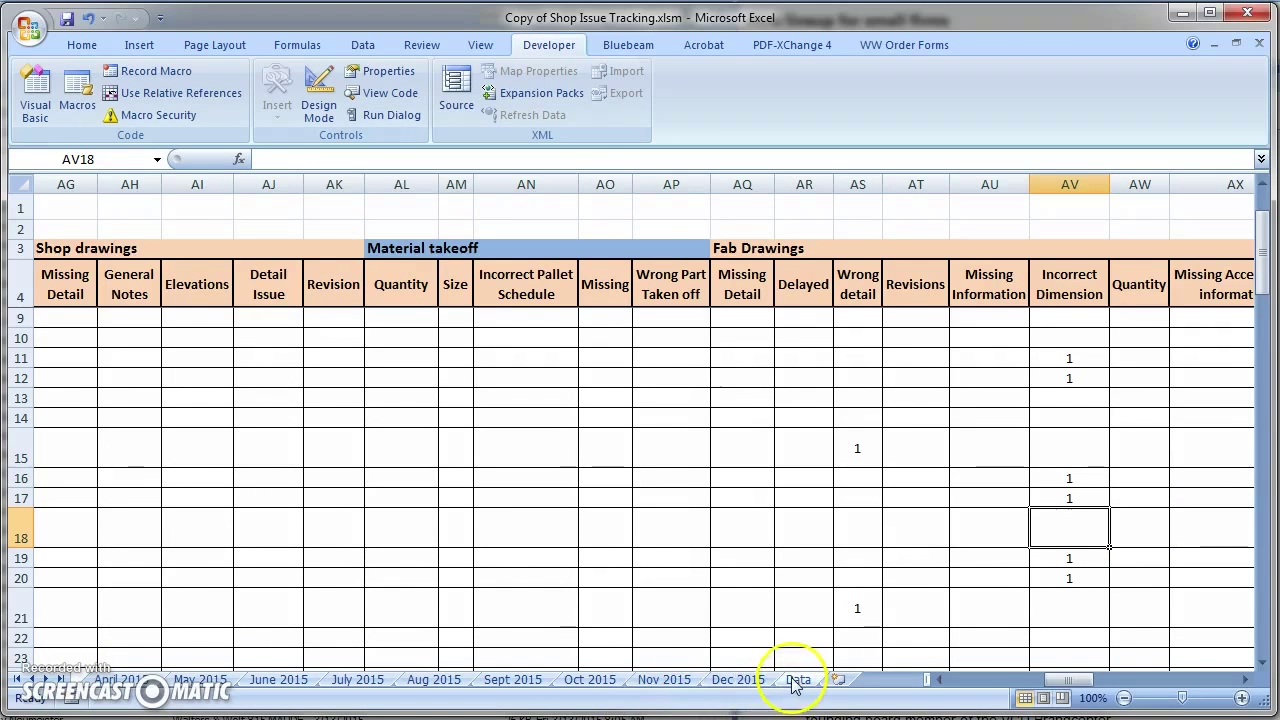
click(797, 680)
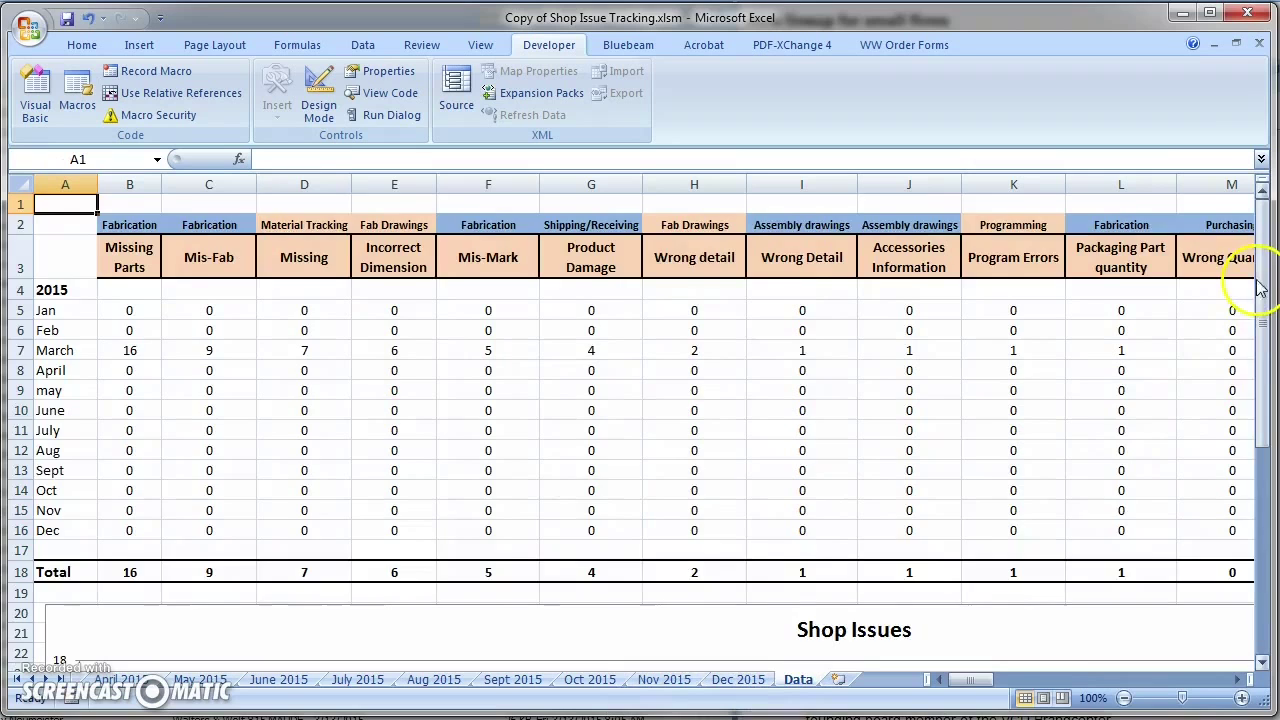
scroll(down, 3)
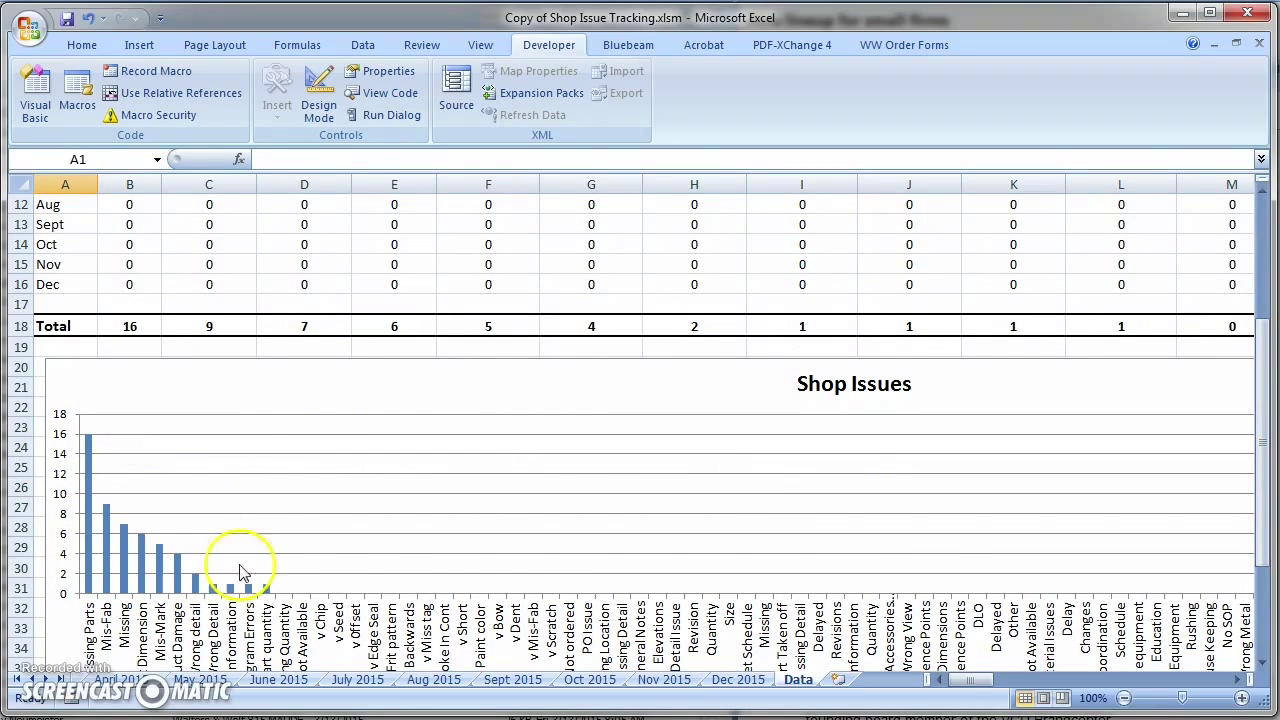